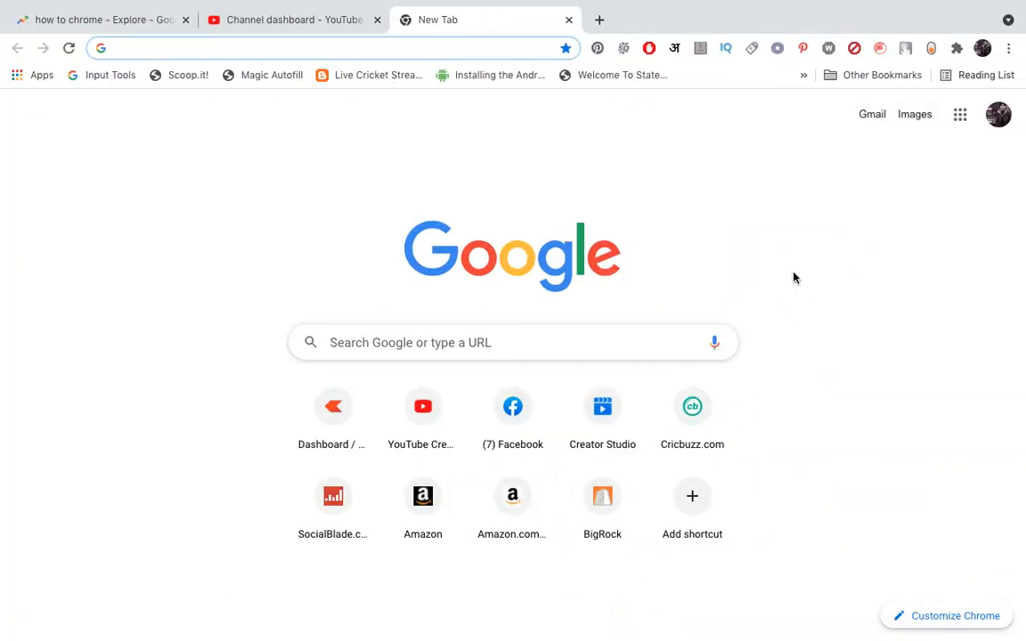
mouse_move(933, 172)
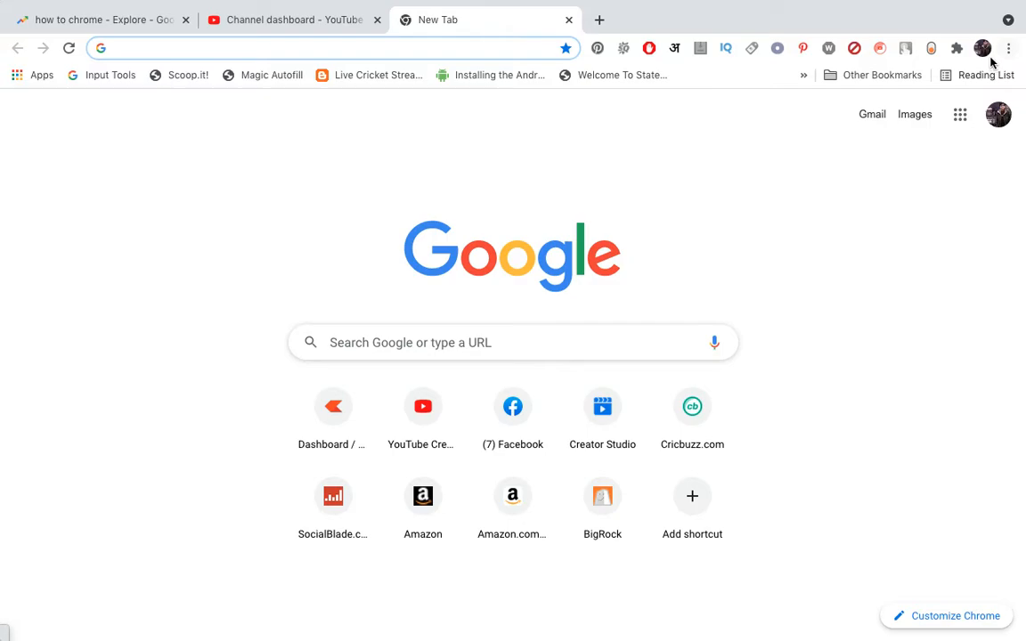
Reach Chrome's Settings page from the three-dot menu on the new tab
left_click(1008, 48)
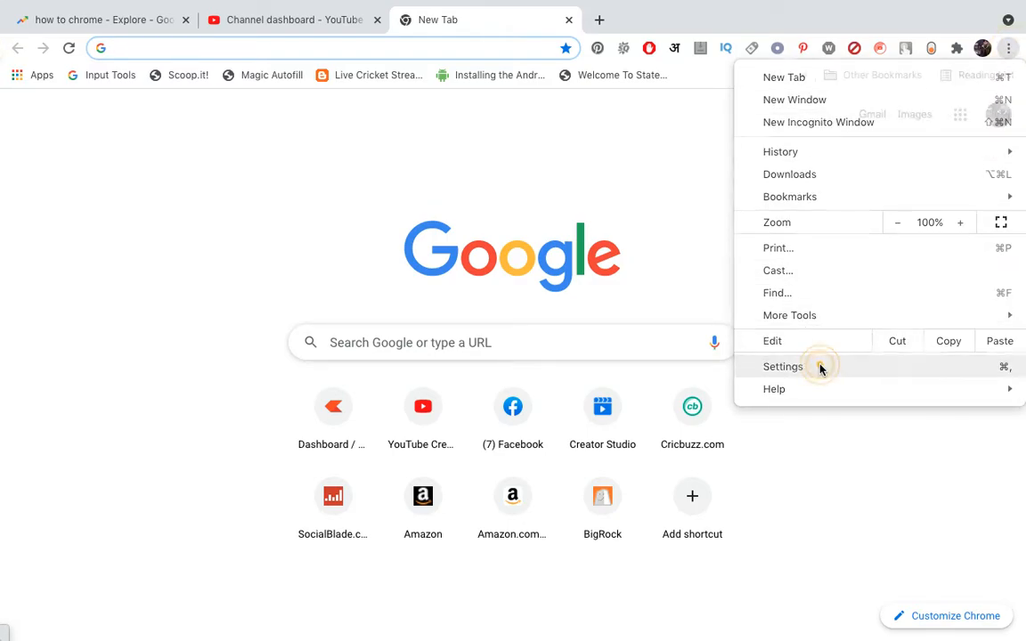
left_click(783, 366)
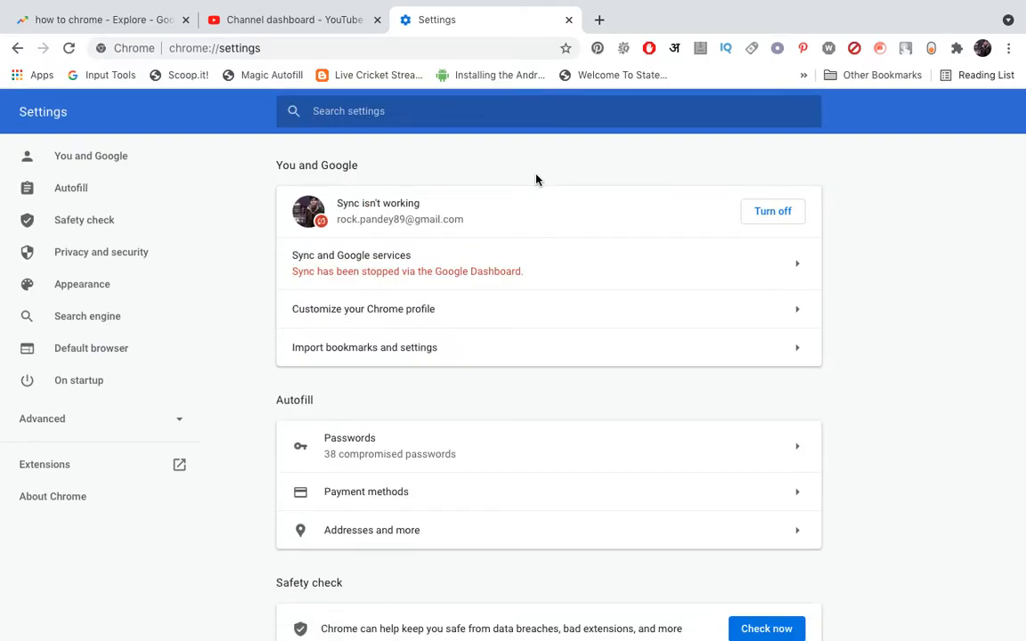
mouse_move(248, 178)
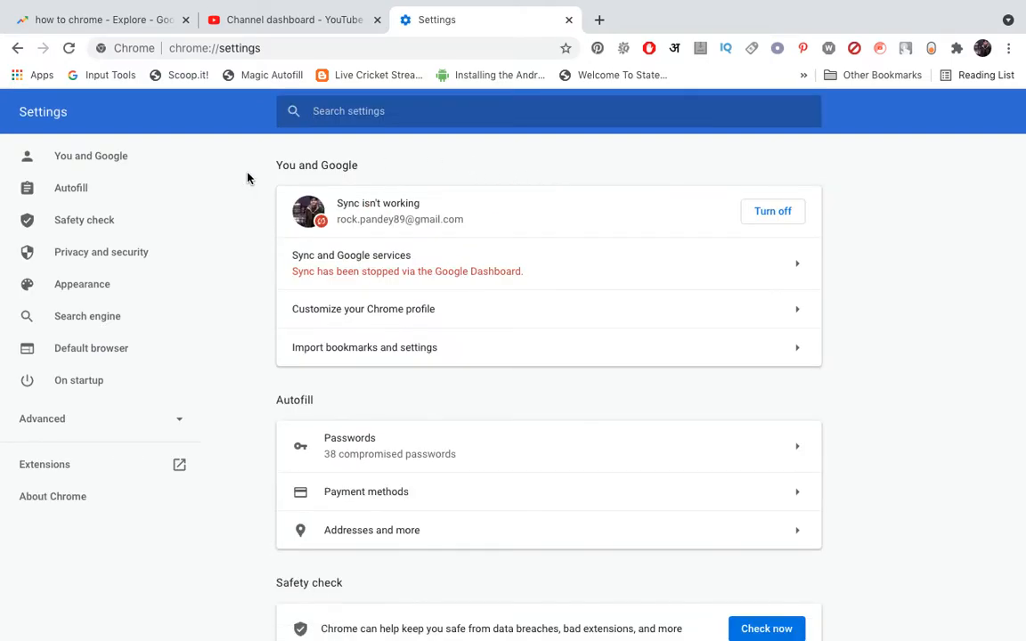
mouse_move(81, 265)
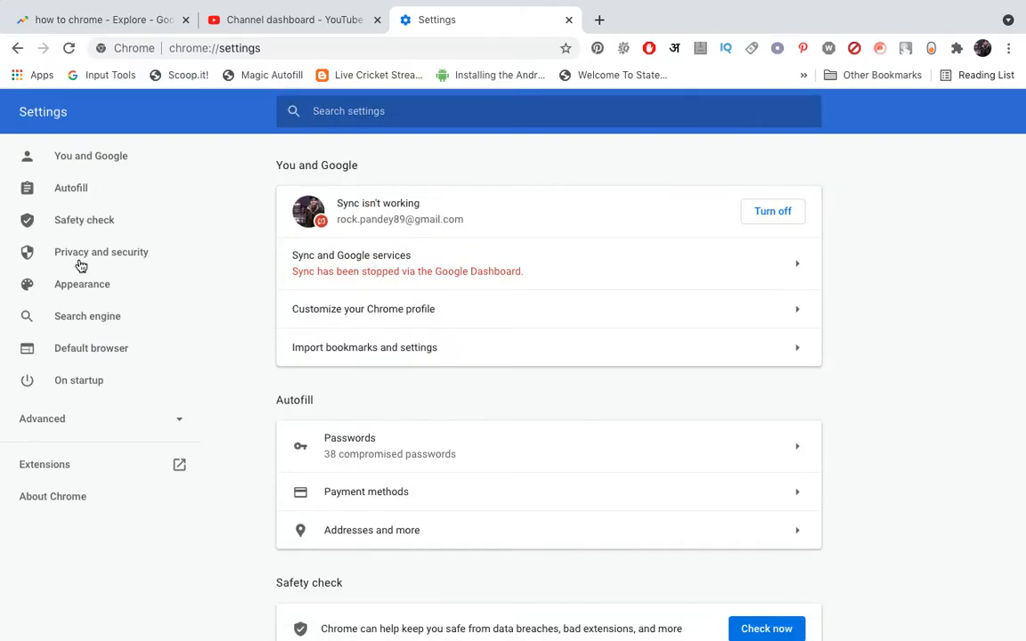
mouse_move(80, 351)
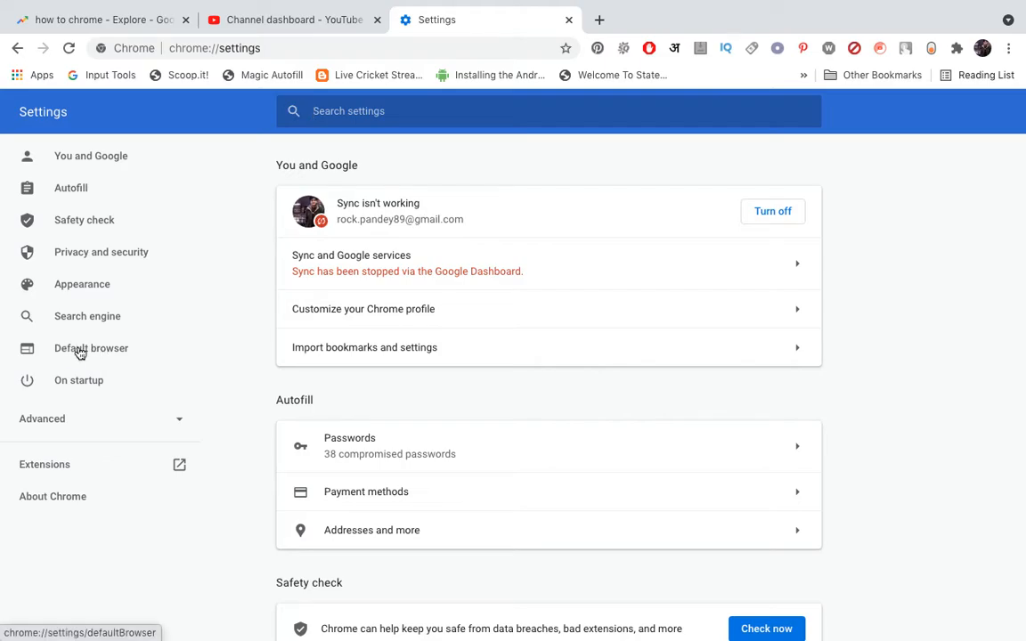
Show the Default browser section from the Settings sidebar
left_click(90, 348)
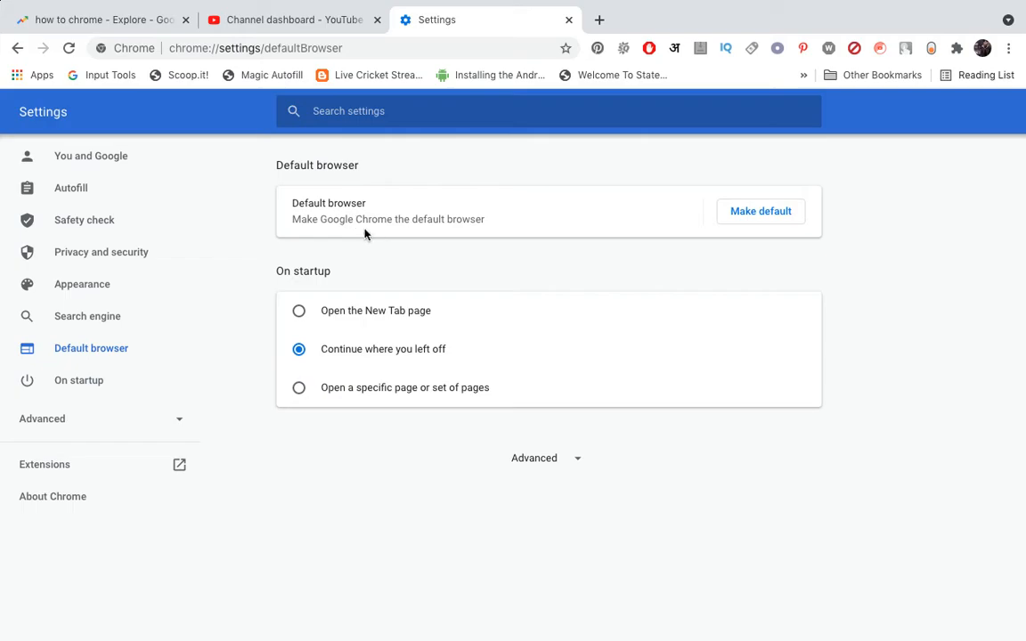
mouse_move(610, 208)
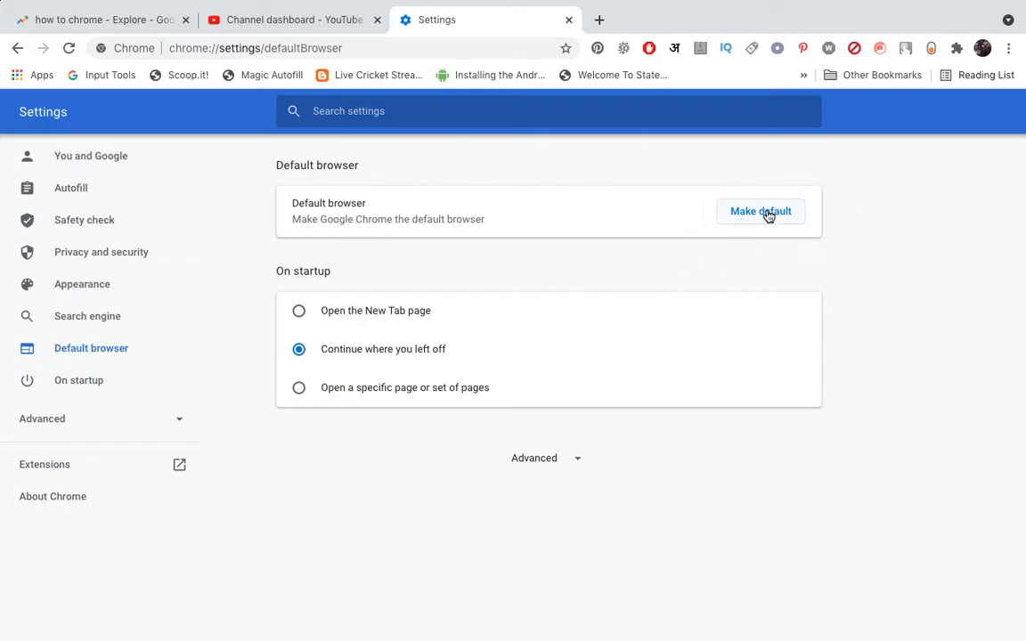
Make Chrome the default and confirm 'Use Chrome' in the macOS prompt over Firefox
left_click(761, 211)
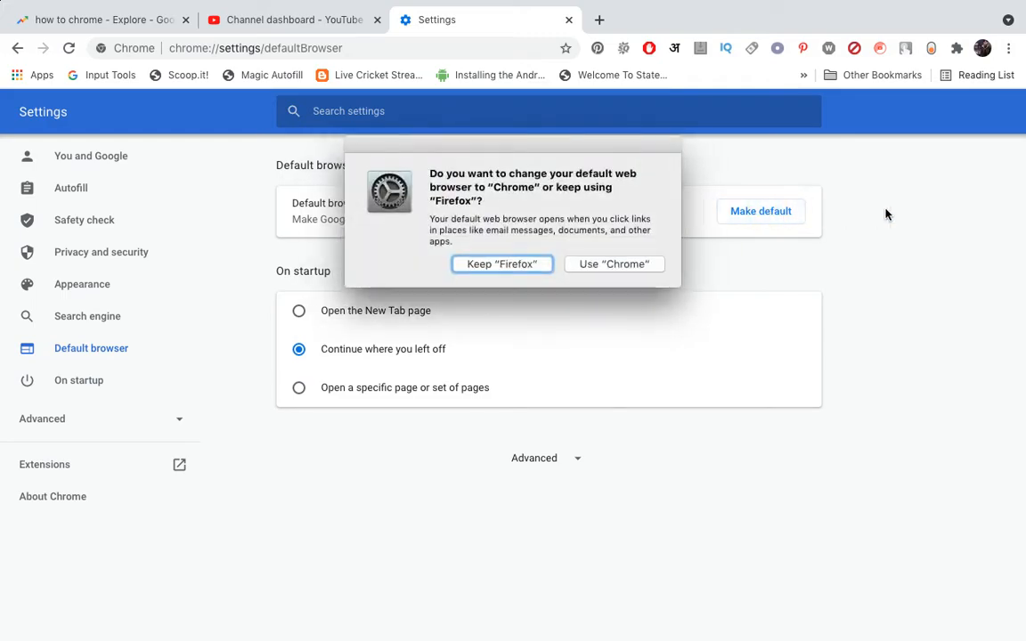
mouse_move(488, 194)
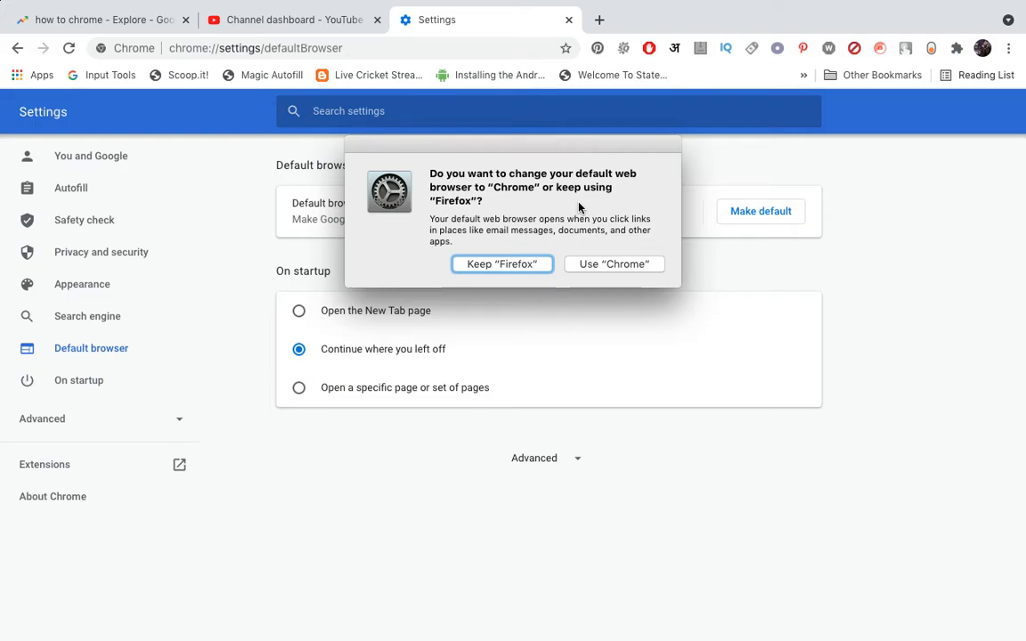
mouse_move(635, 270)
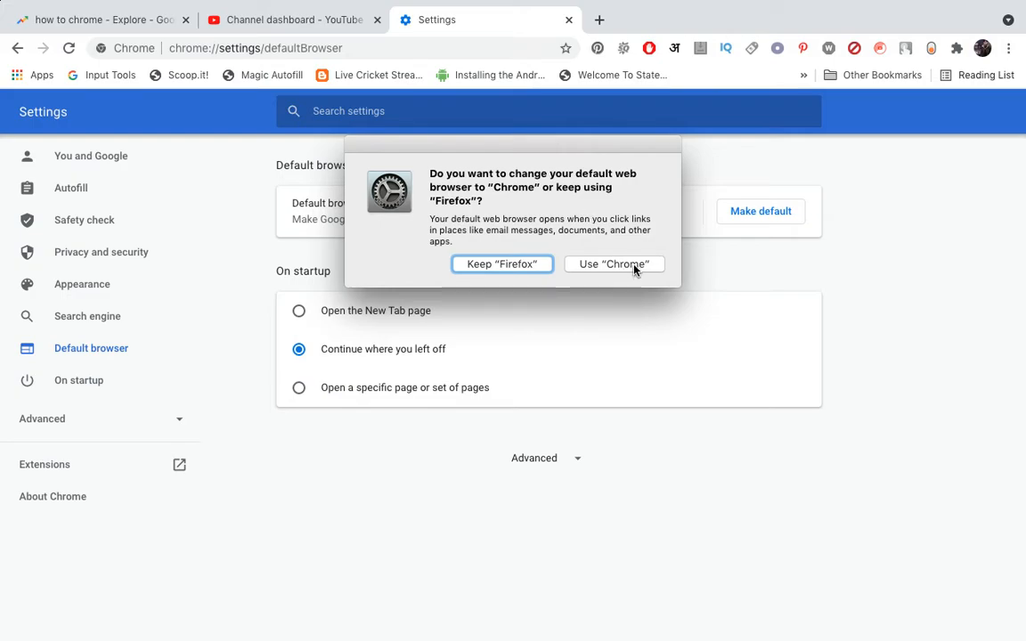
left_click(612, 264)
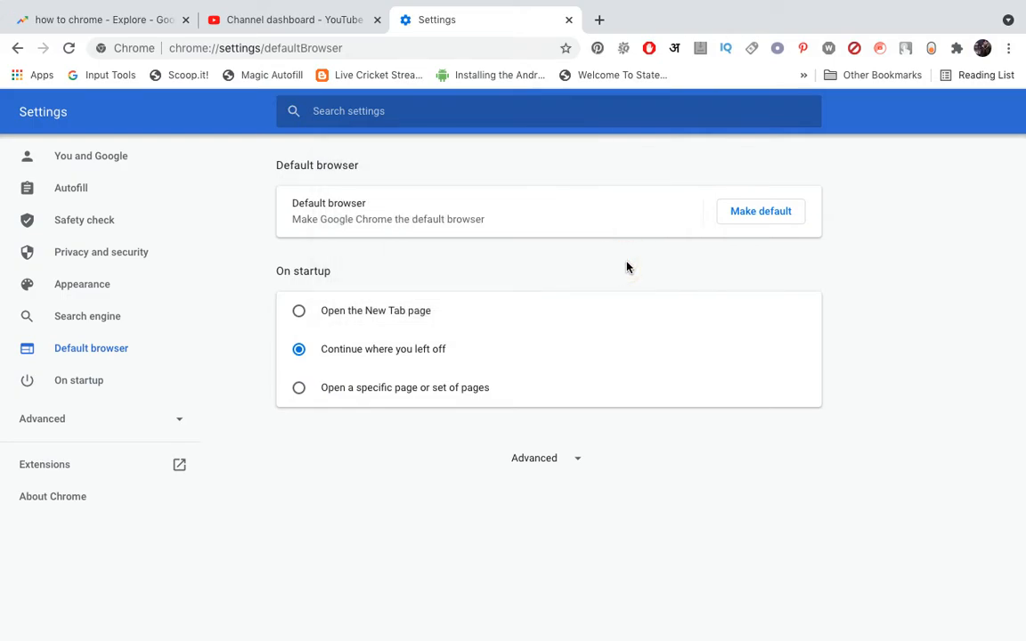
Reload Settings so it reads 'Google Chrome is your default browser'
left_click(71, 48)
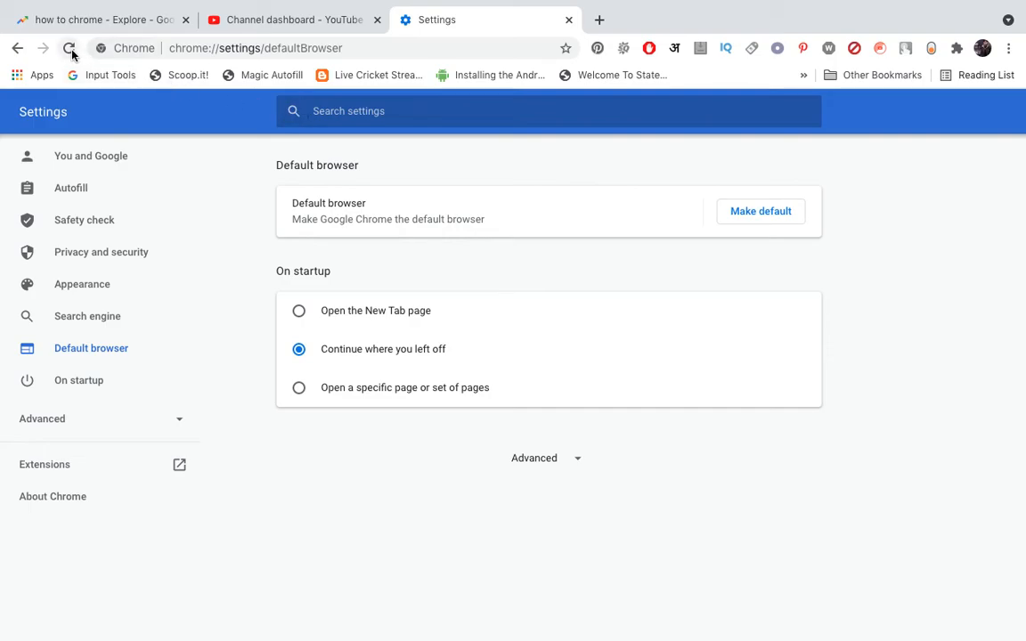
left_click(760, 211)
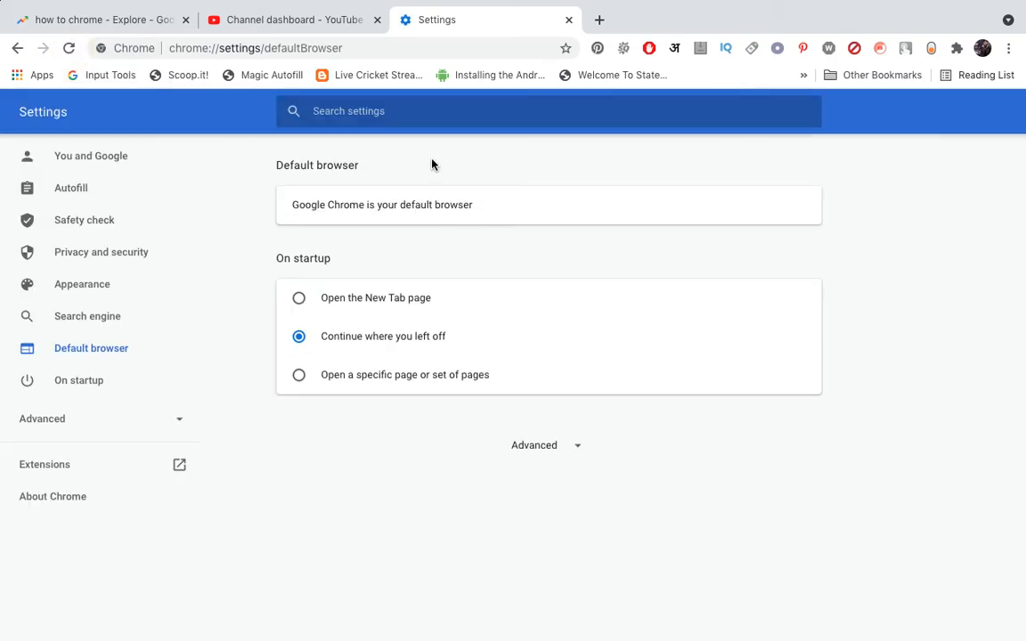
mouse_move(494, 252)
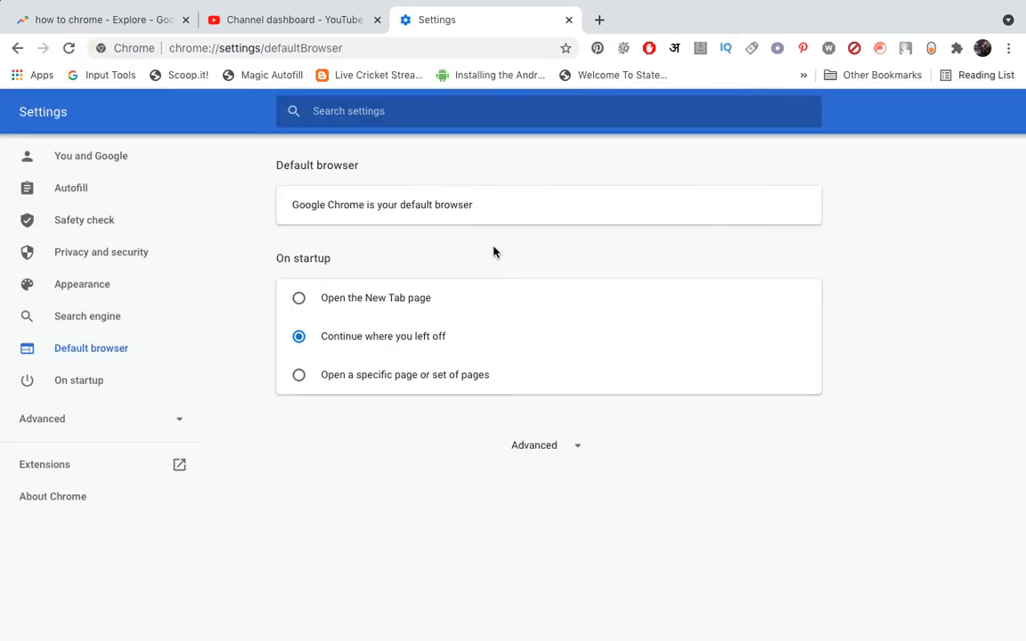